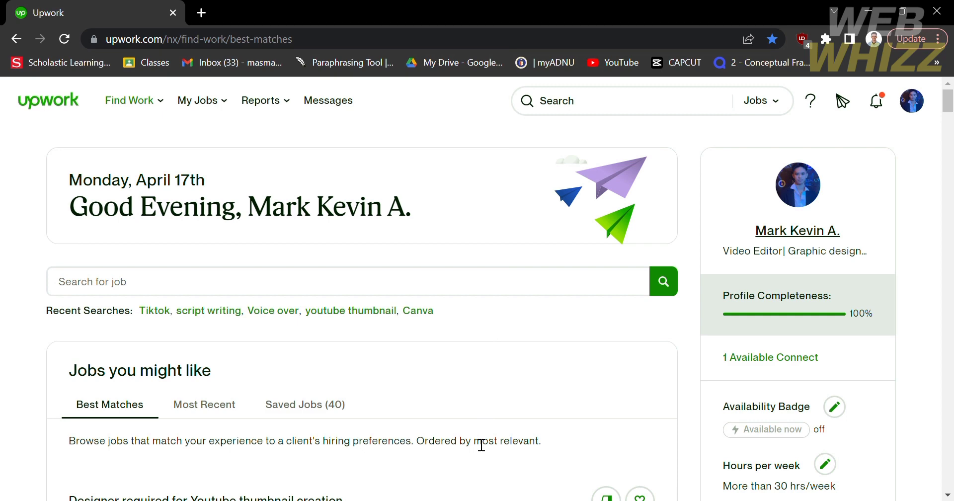
pyautogui.moveTo(385, 420)
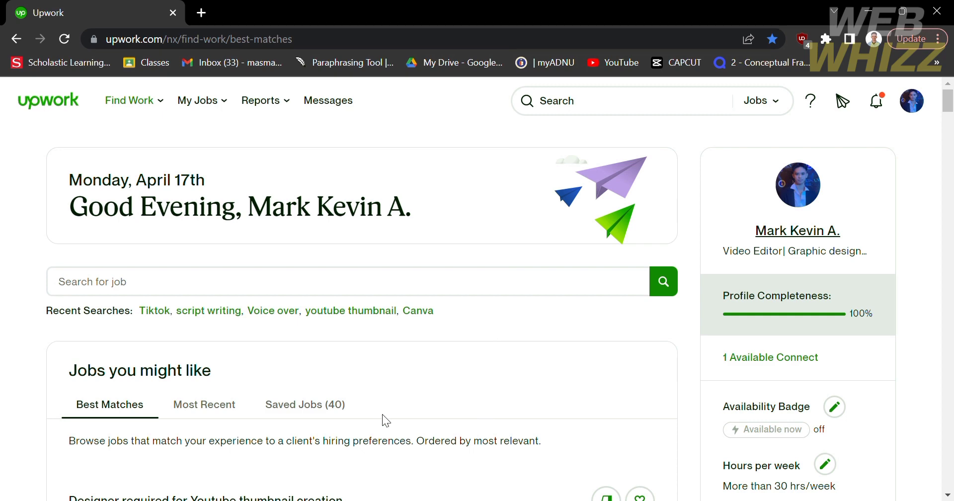
# Step: Open Settings from the profile avatar menu and go to Get Paid
pyautogui.scroll(-3)
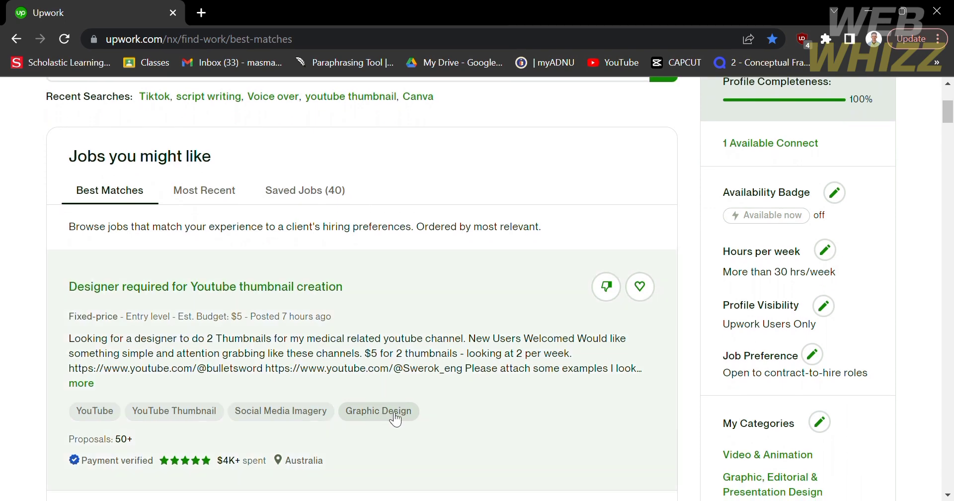
pyautogui.moveTo(689, 352)
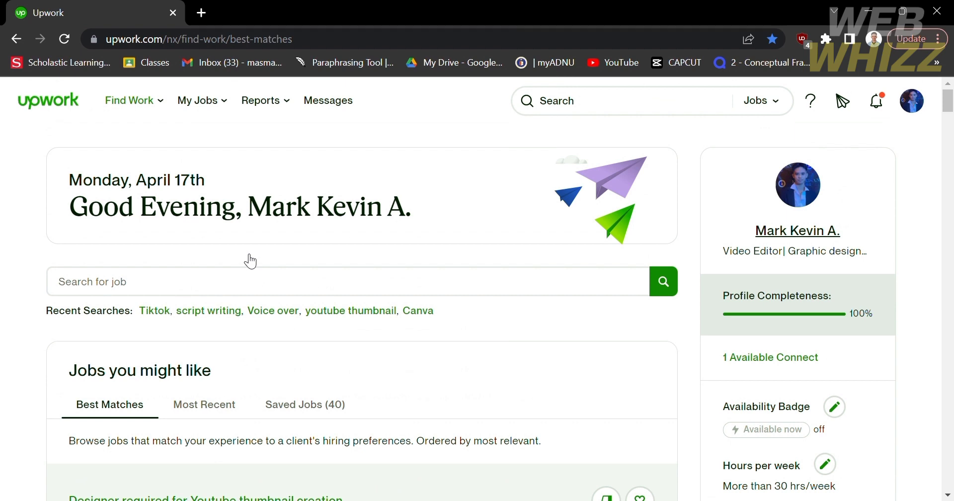
pyautogui.moveTo(891, 118)
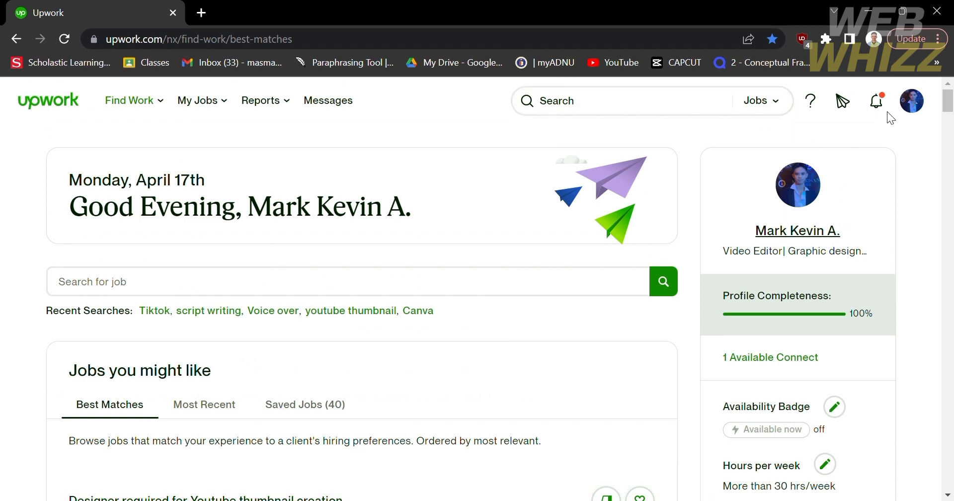
pyautogui.click(911, 100)
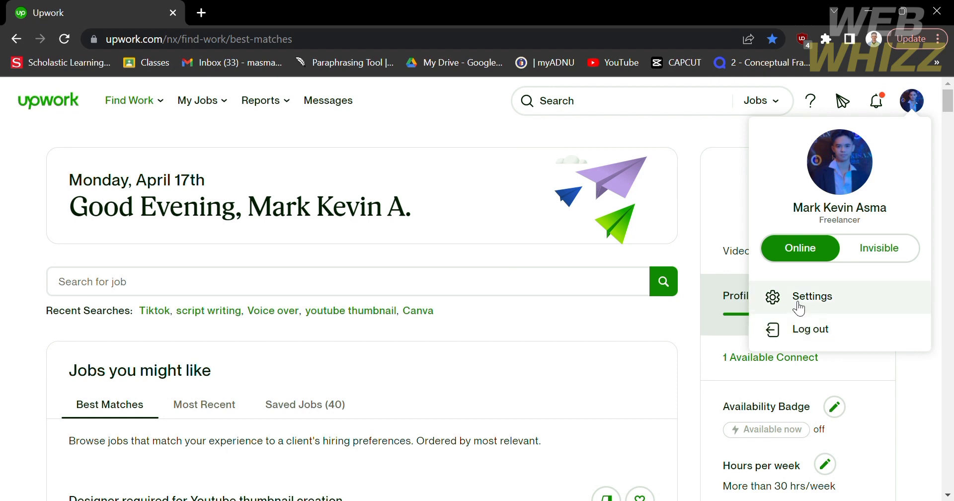
pyautogui.click(812, 297)
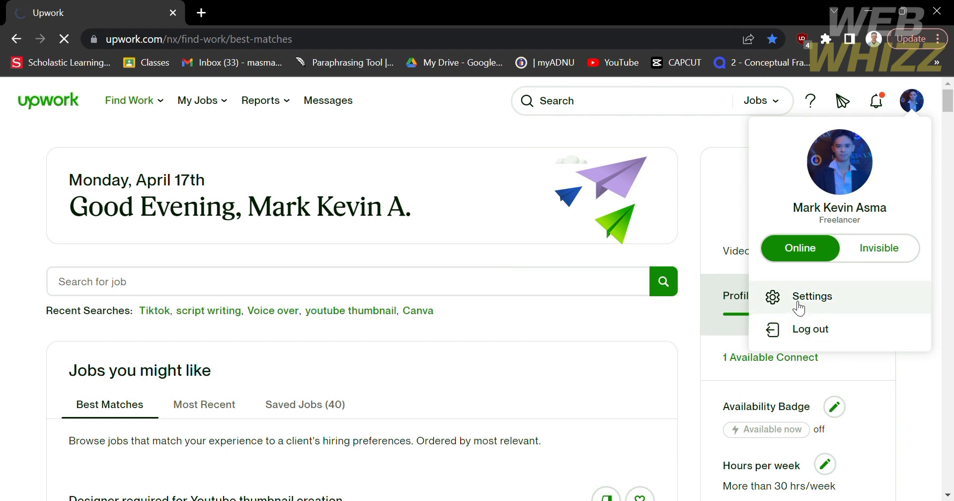
pyautogui.click(812, 297)
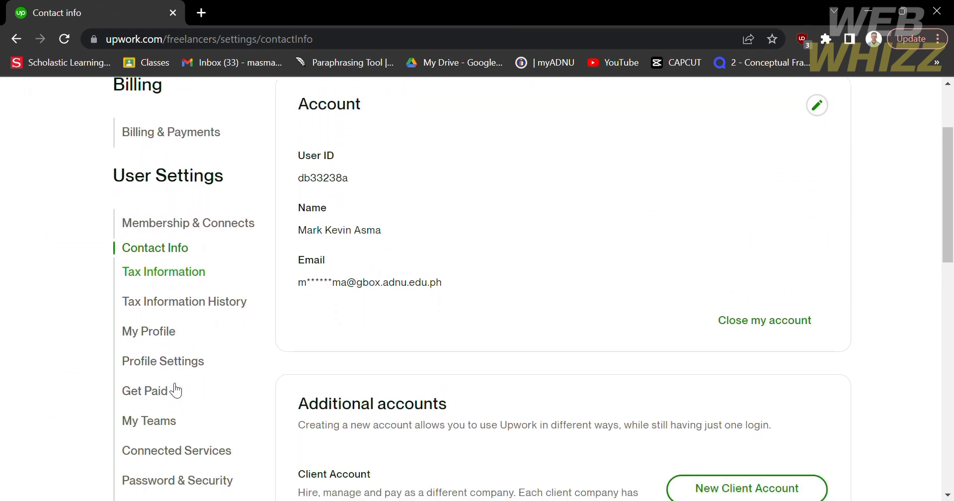
pyautogui.scroll(-3)
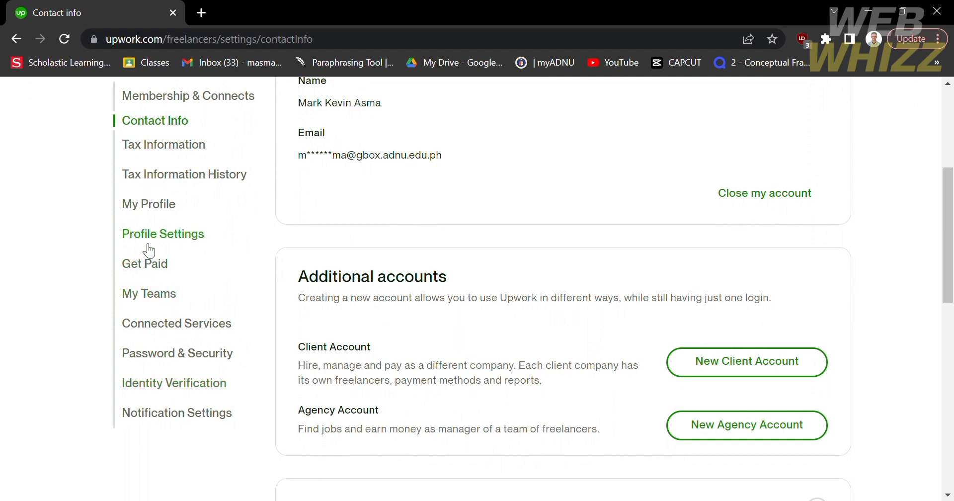
pyautogui.click(144, 263)
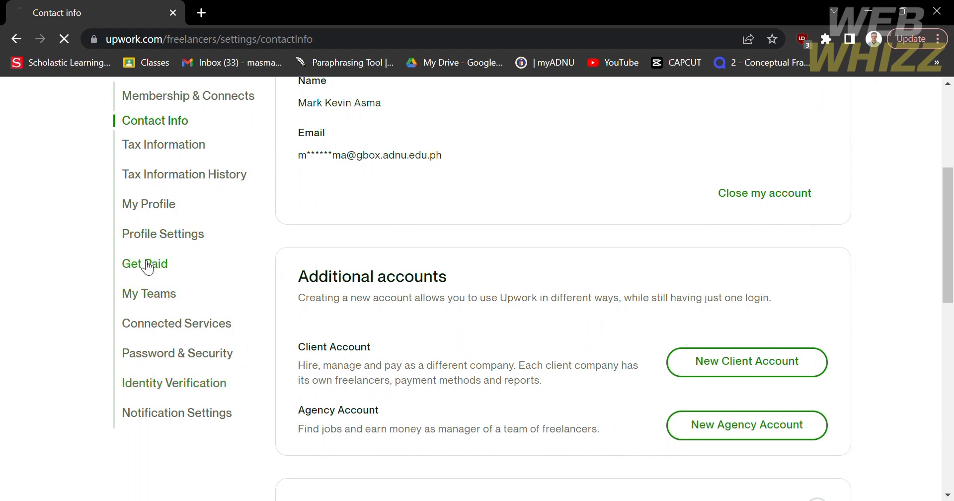
# Step: Open the Get Paid page and scroll down to the Withdrawal methods section
pyautogui.click(145, 263)
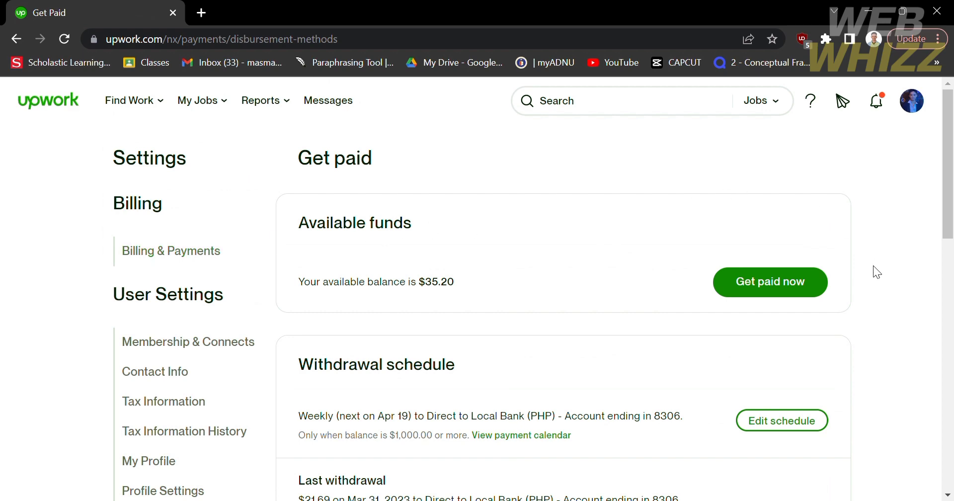
pyautogui.scroll(-3)
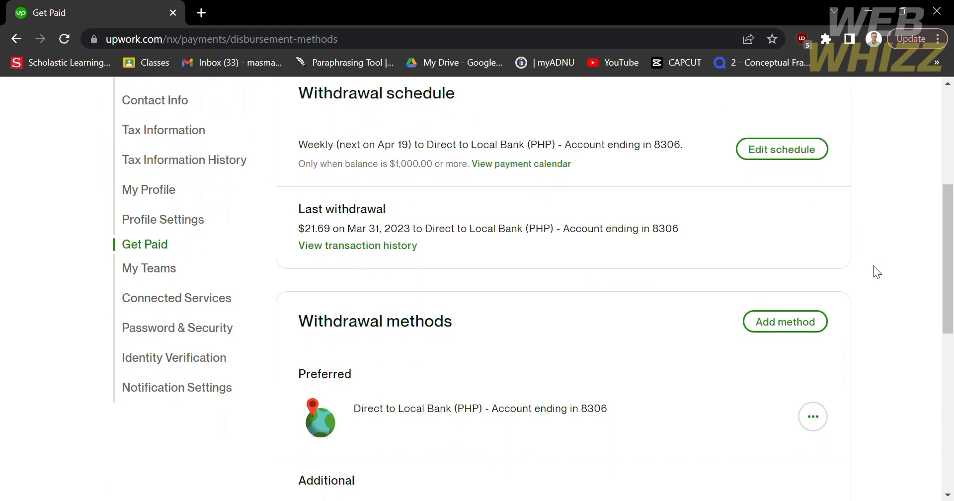
pyautogui.scroll(-3)
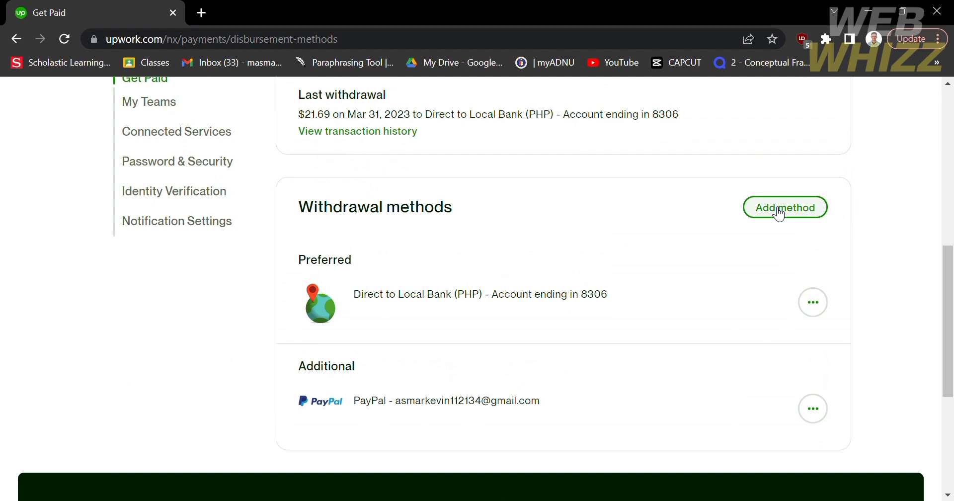
# Step: Add a withdrawal method and choose Set up for Payoneer
pyautogui.click(785, 207)
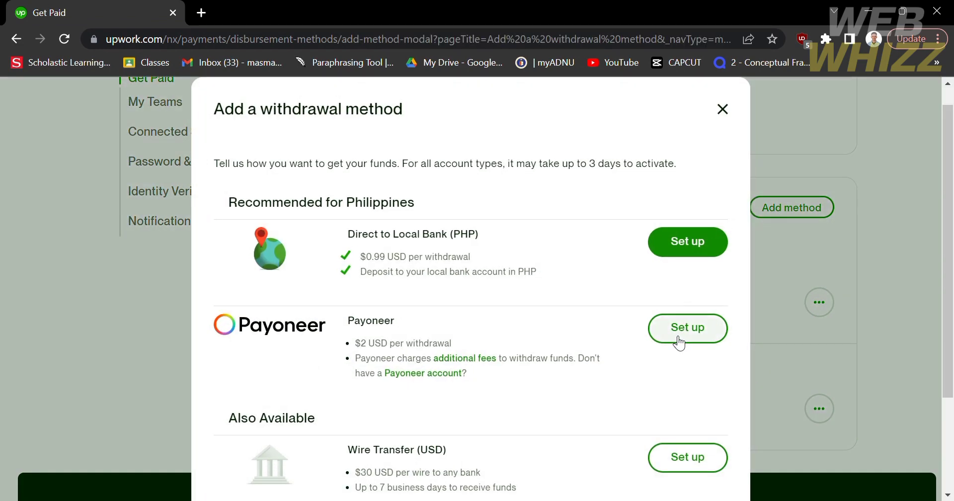
pyautogui.moveTo(684, 335)
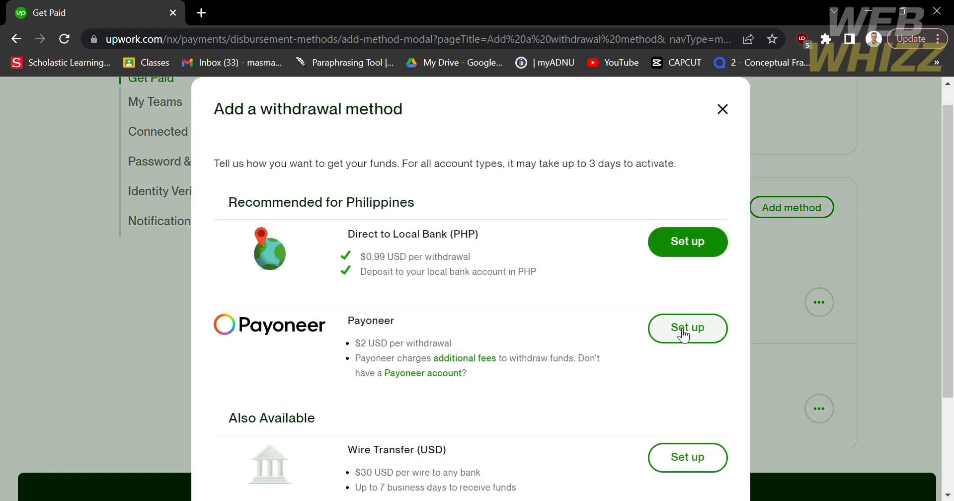
pyautogui.moveTo(365, 358)
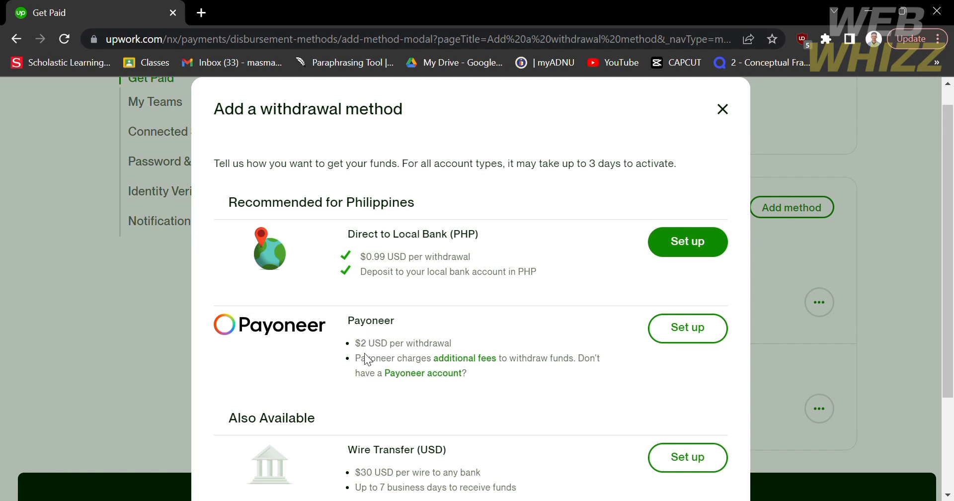
pyautogui.moveTo(367, 352)
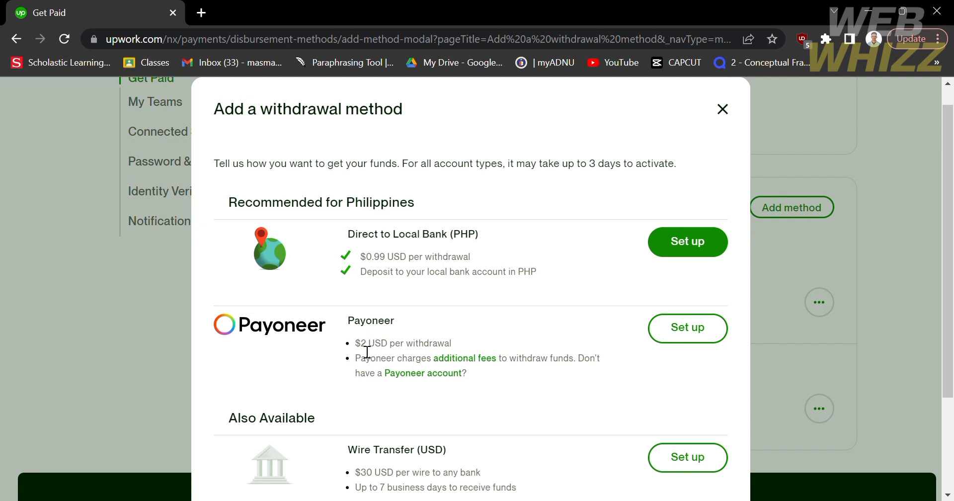
pyautogui.moveTo(481, 344)
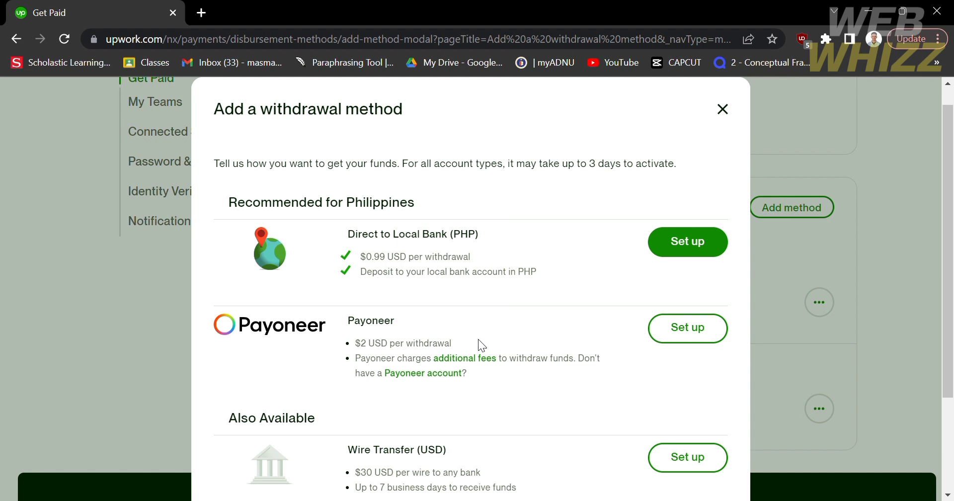
pyautogui.moveTo(500, 373)
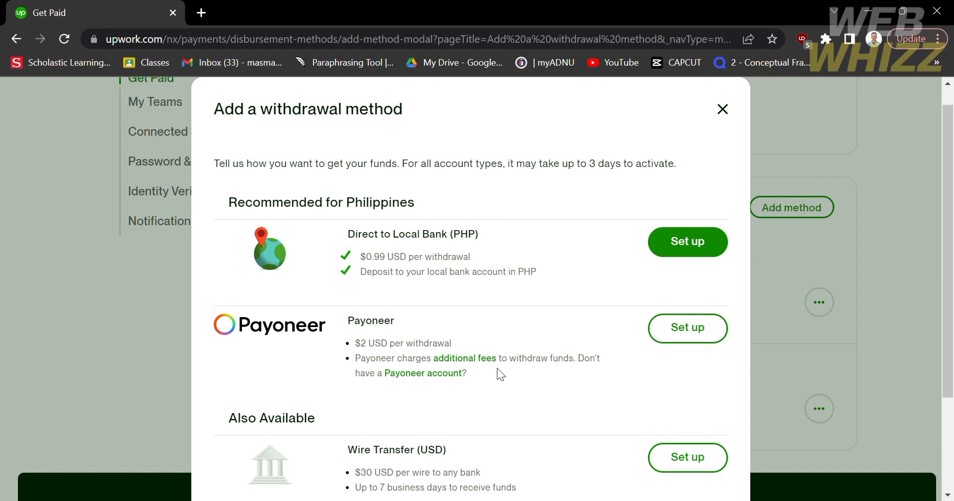
pyautogui.moveTo(673, 375)
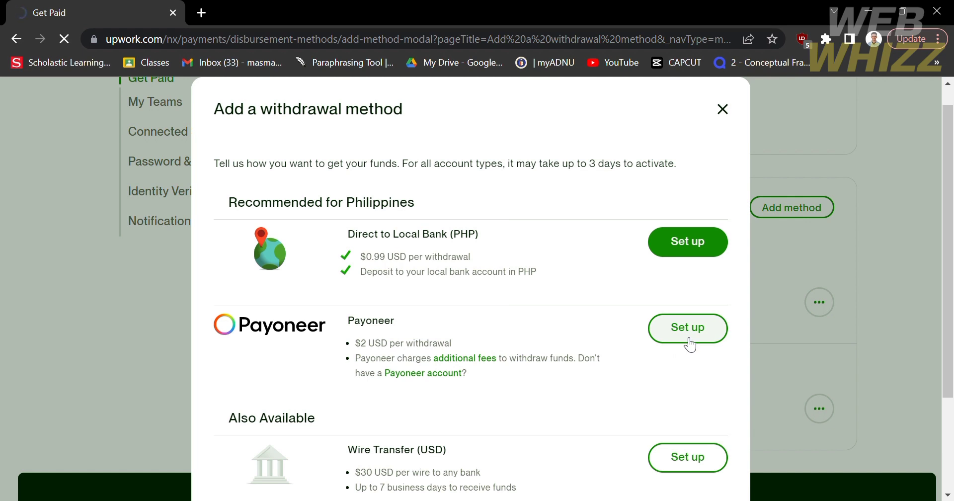
pyautogui.click(687, 328)
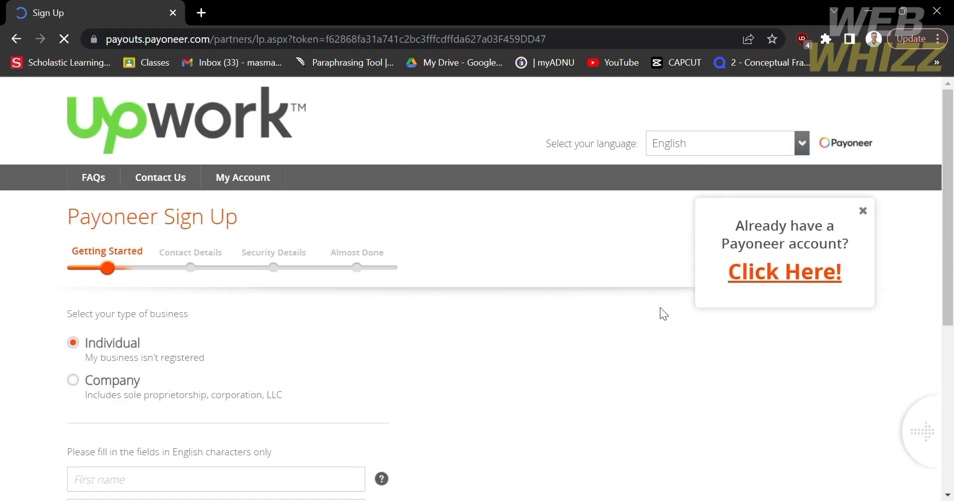
# Step: On the Payoneer sign-up page, indicate you already have a Payoneer account
pyautogui.scroll(-3)
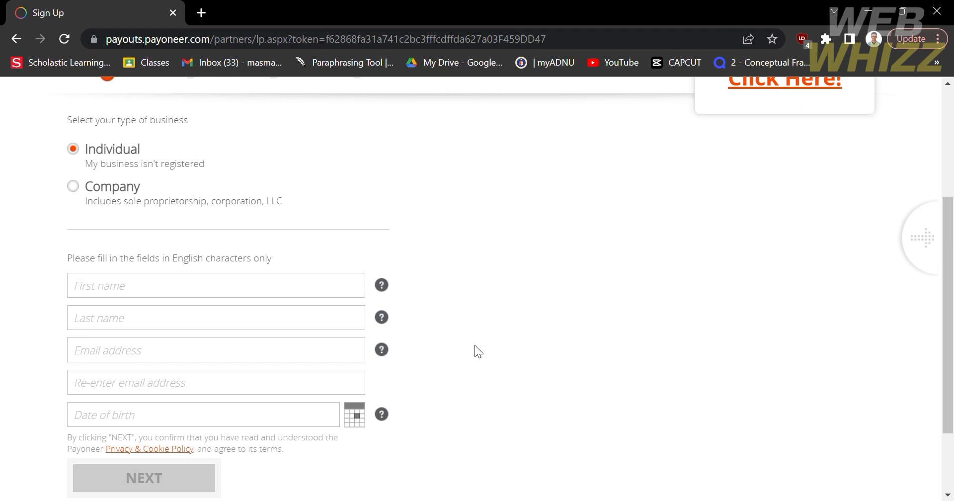
pyautogui.scroll(-3)
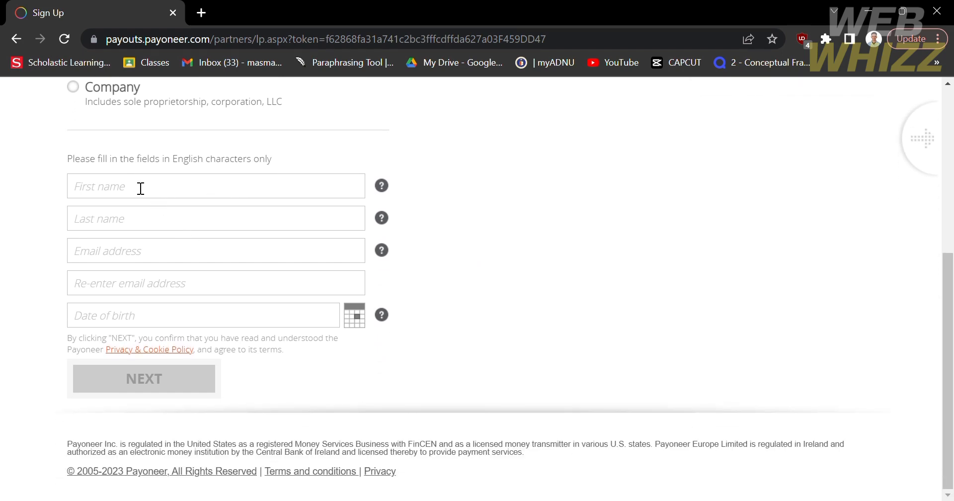
pyautogui.moveTo(505, 341)
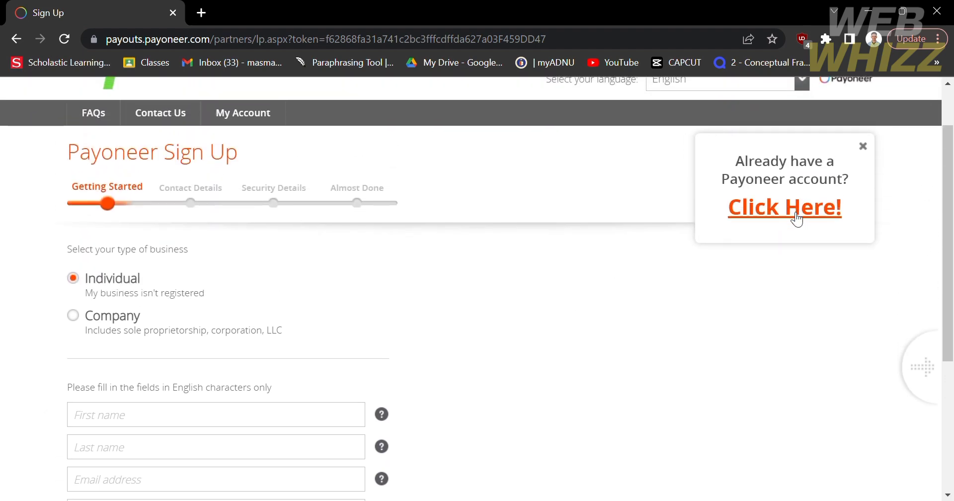
pyautogui.click(863, 146)
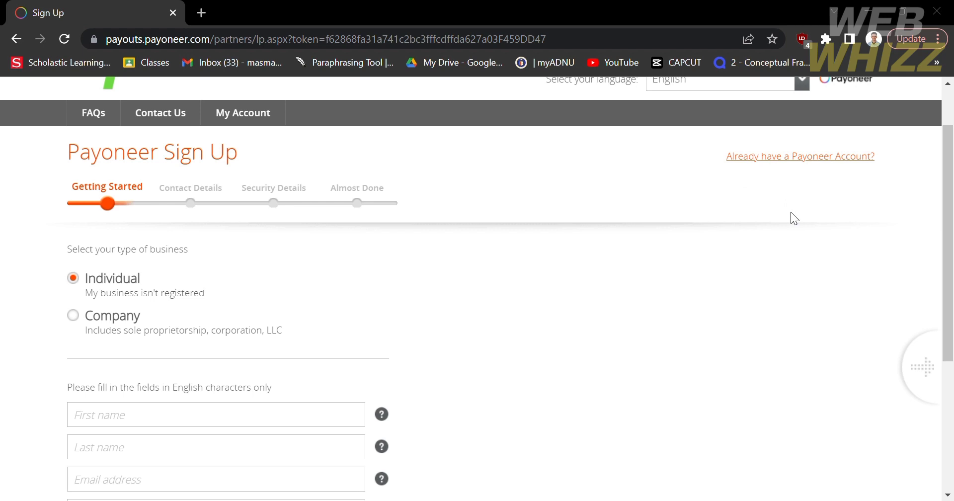
pyautogui.moveTo(477, 362)
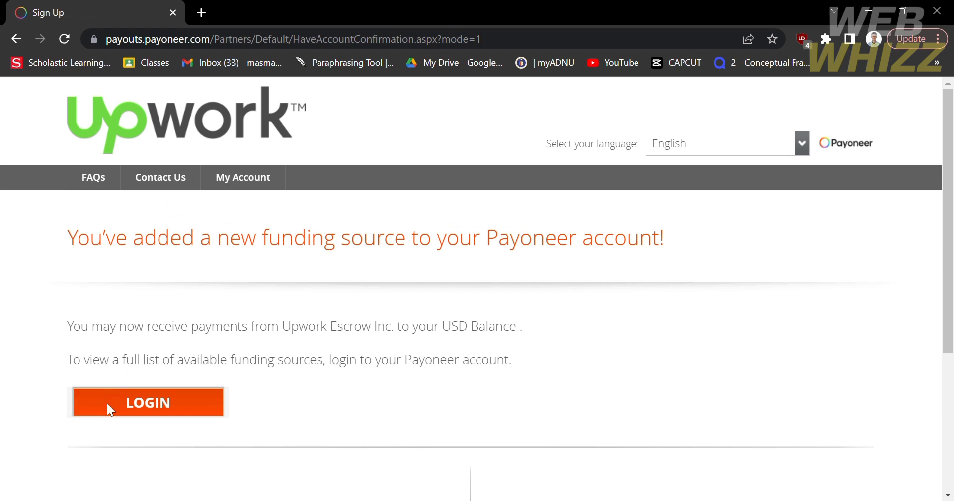
# Step: Log in to Payoneer from the new funding source confirmation page
pyautogui.click(147, 402)
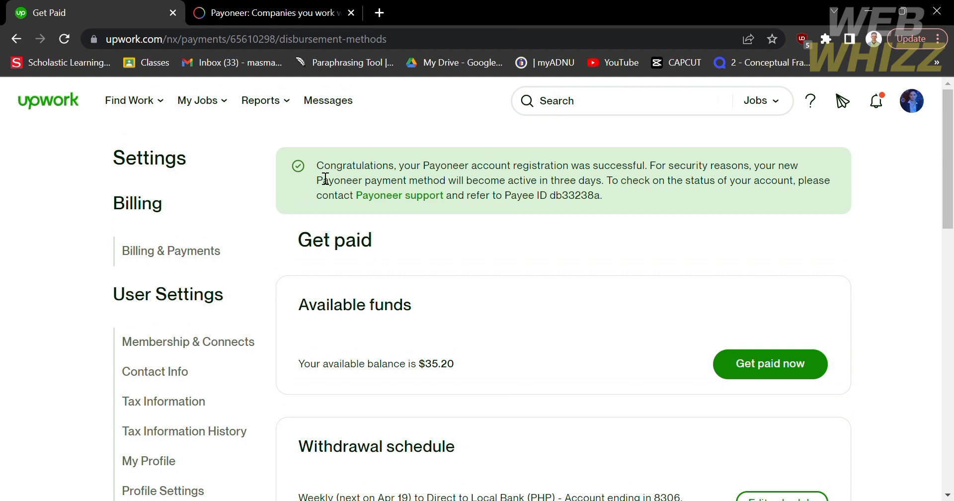
pyautogui.moveTo(772, 201)
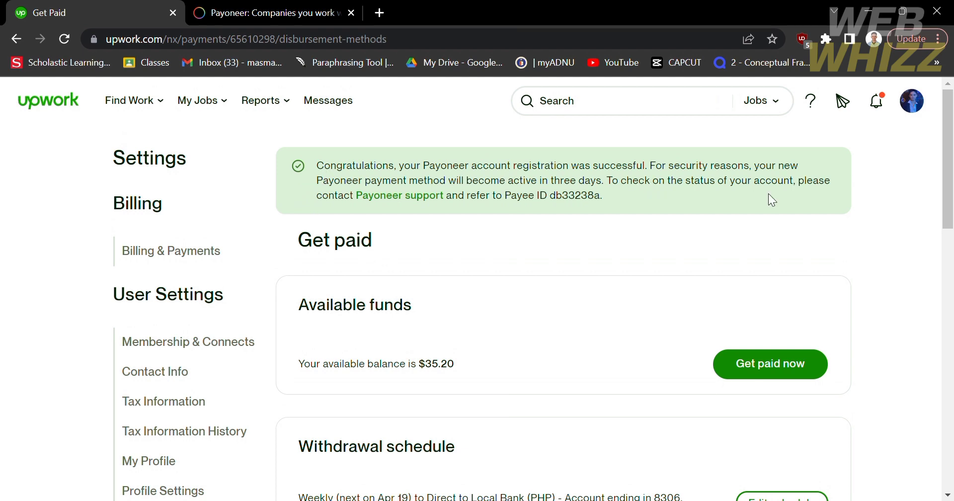
pyautogui.moveTo(621, 226)
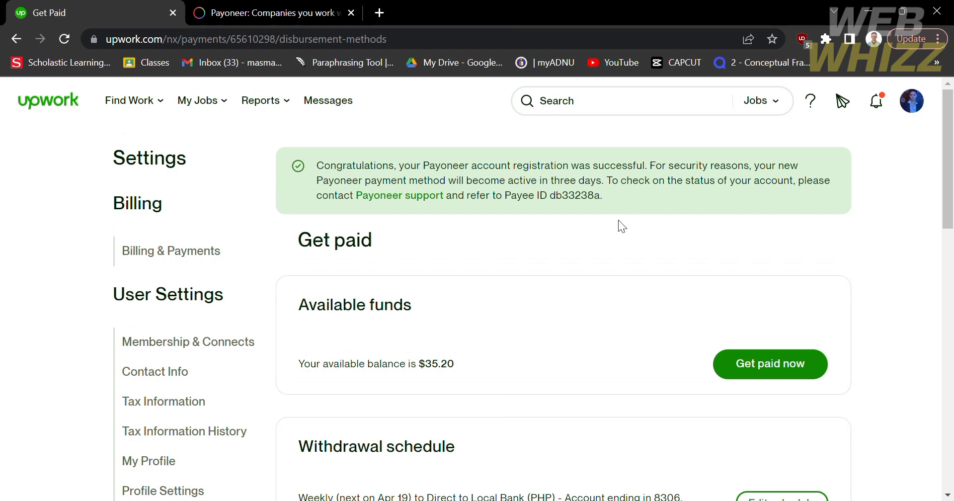
# Step: Scroll to Withdrawal methods to view the Payoneer Payment Card entry, active Apr 20, 2023
pyautogui.scroll(-3)
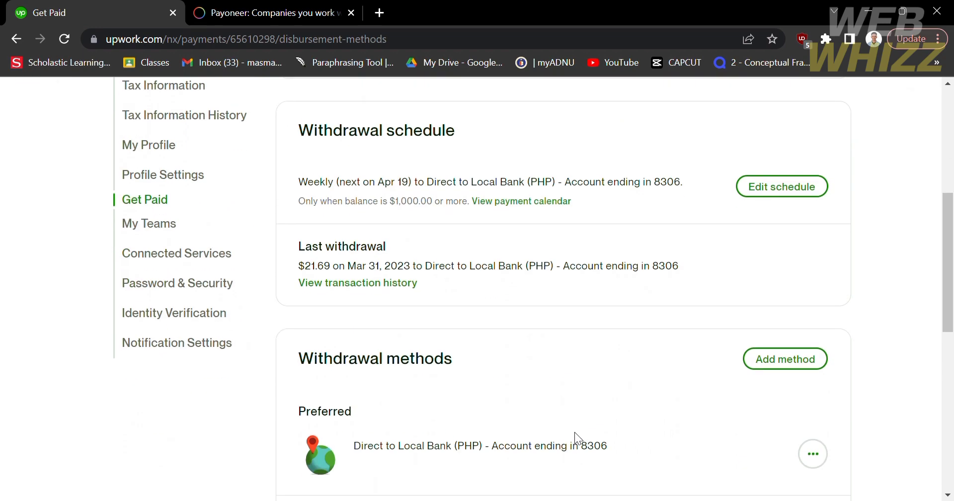
pyautogui.scroll(-3)
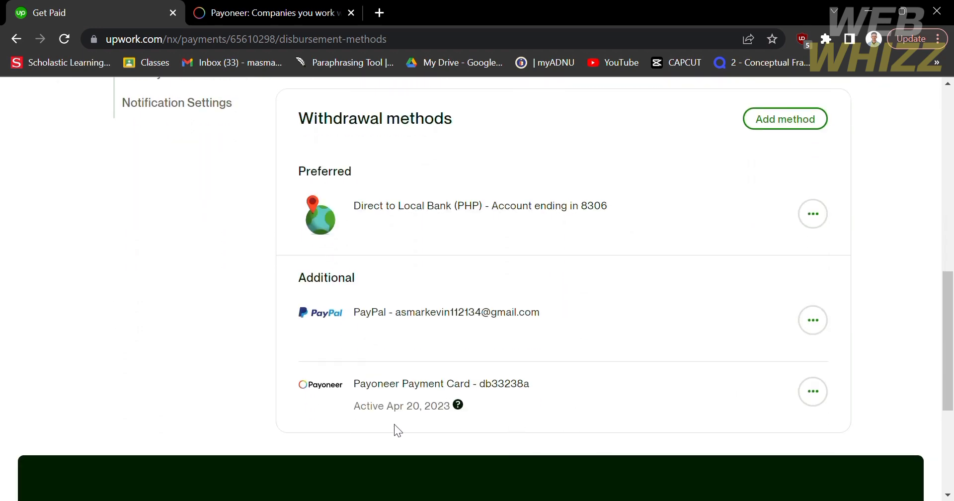
pyautogui.moveTo(368, 420)
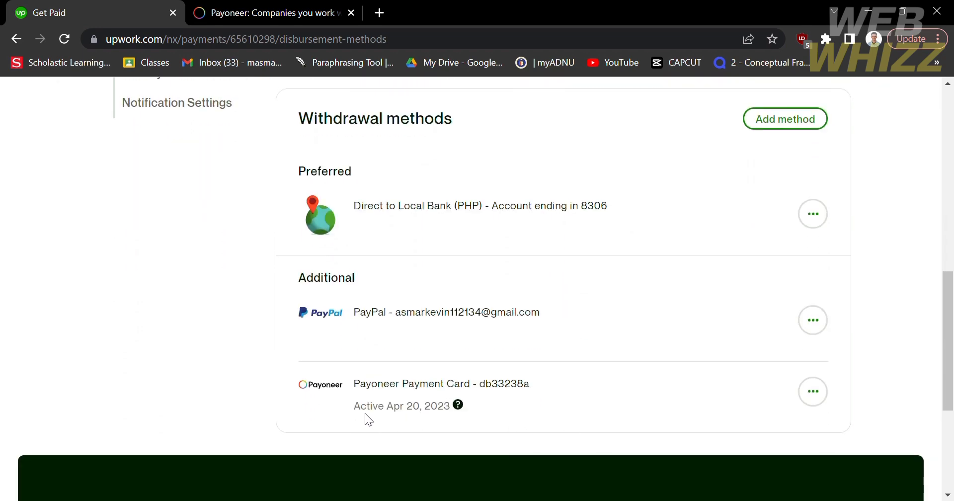
pyautogui.moveTo(499, 415)
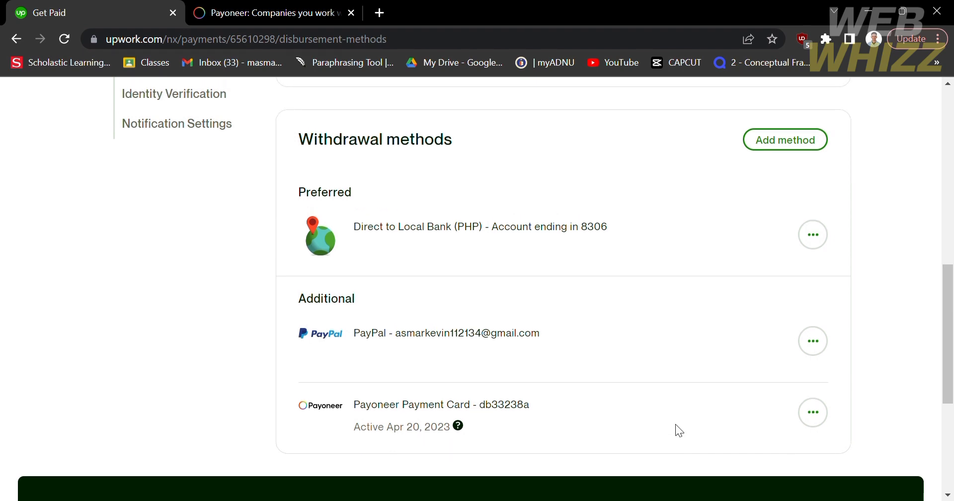
pyautogui.moveTo(852, 403)
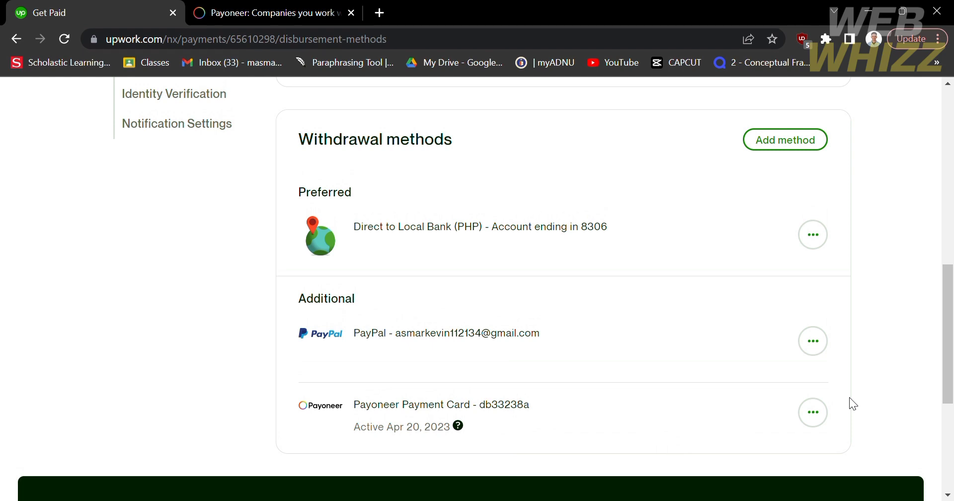
pyautogui.moveTo(853, 388)
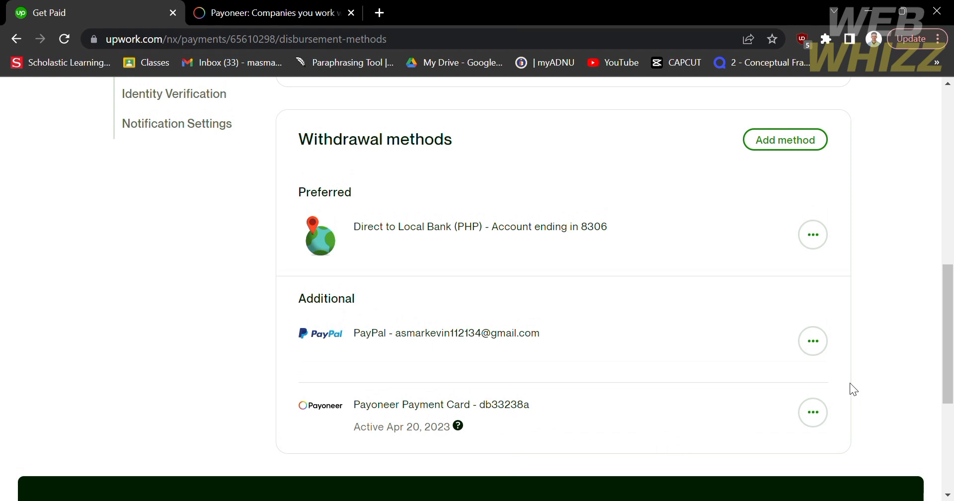